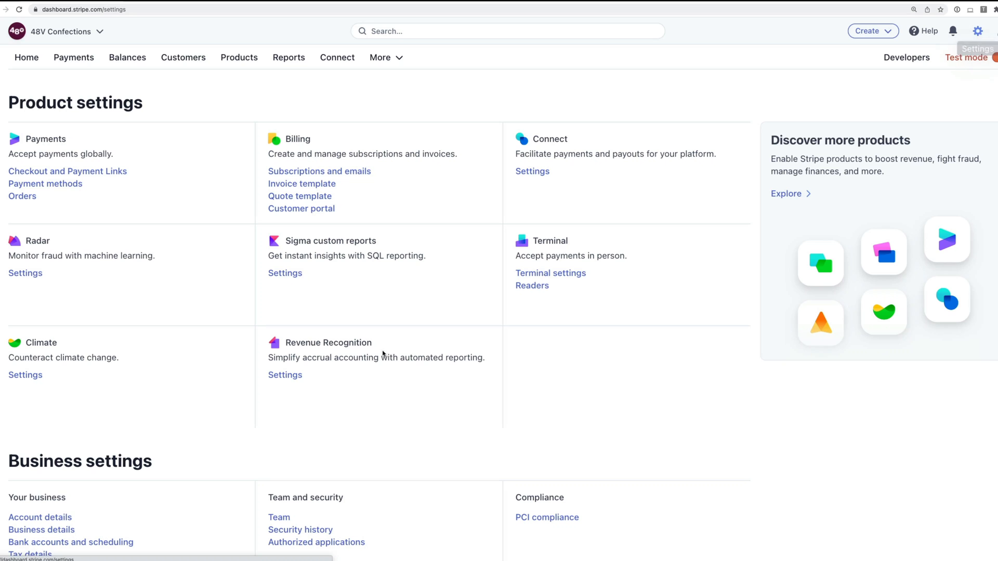
# Open Account details and scroll through the public business information
pyautogui.click(38, 521)
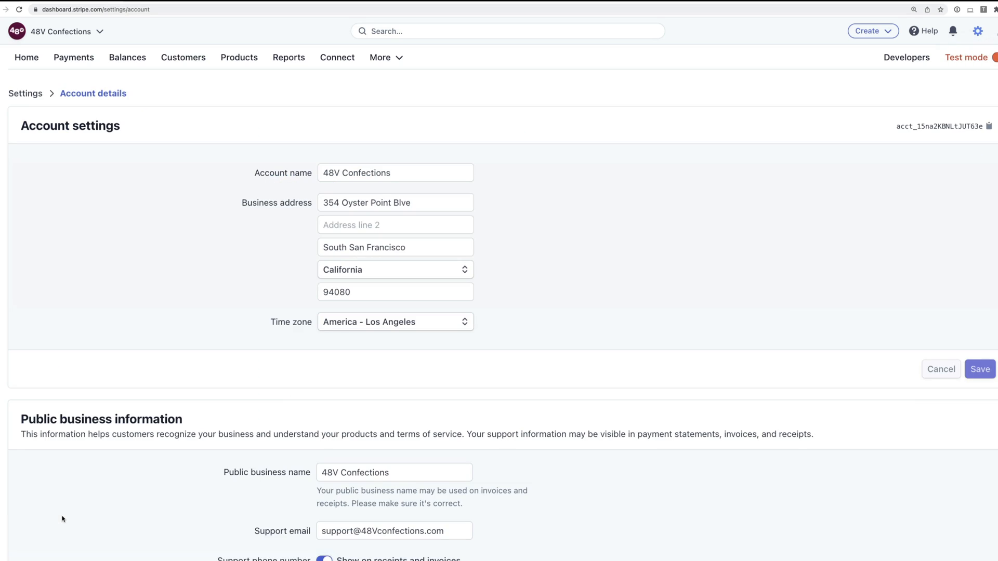
pyautogui.scroll(-3)
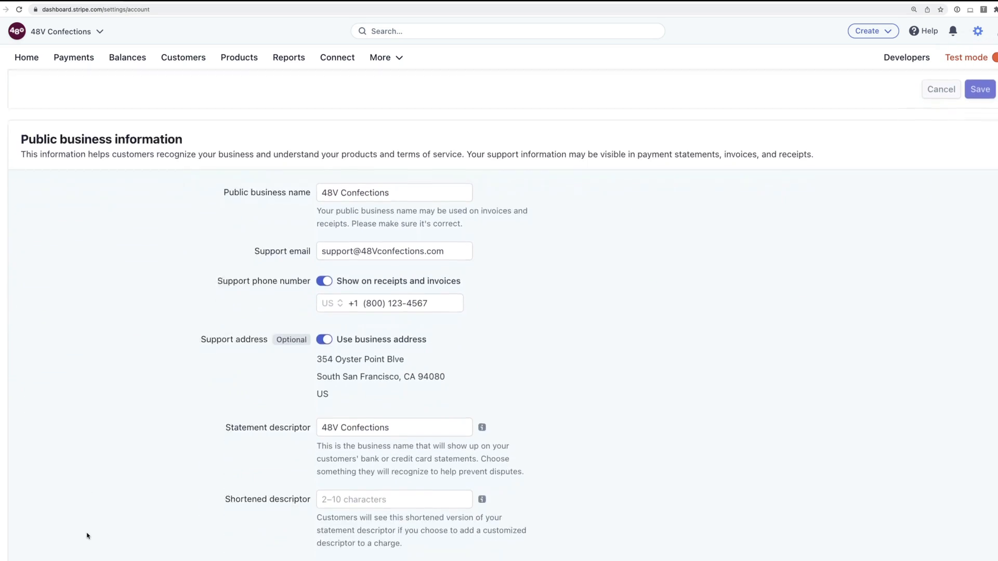
pyautogui.scroll(-3)
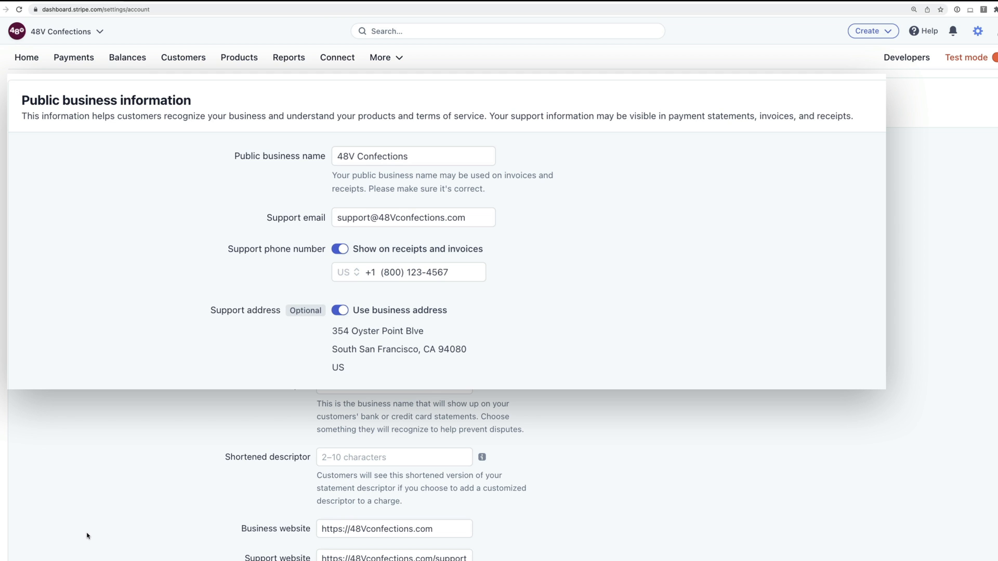
pyautogui.moveTo(976, 30)
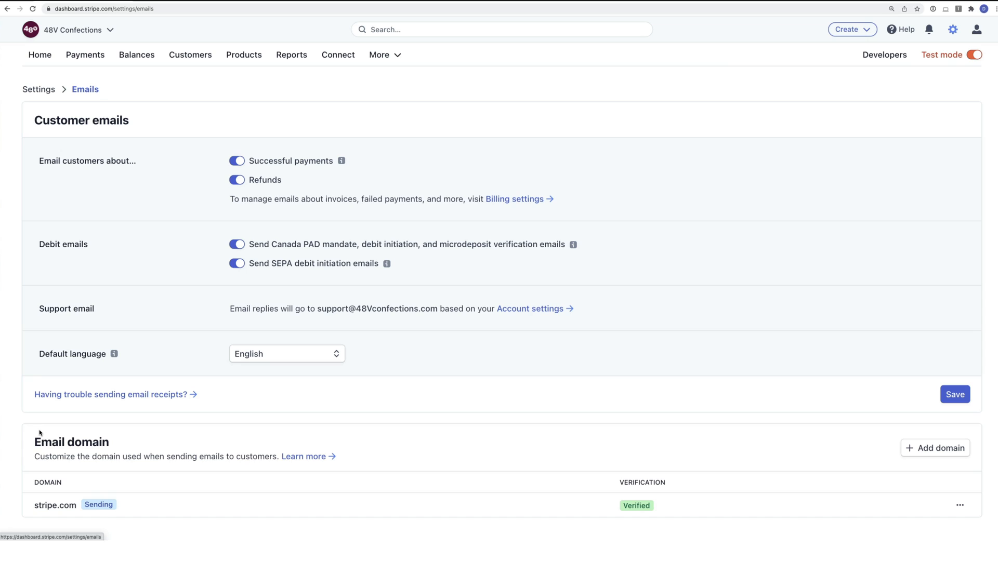
# Add a product described as 'A dozen of our most popular flavors packaged in a beautiful gift box.' with one-time pricing
pyautogui.click(243, 55)
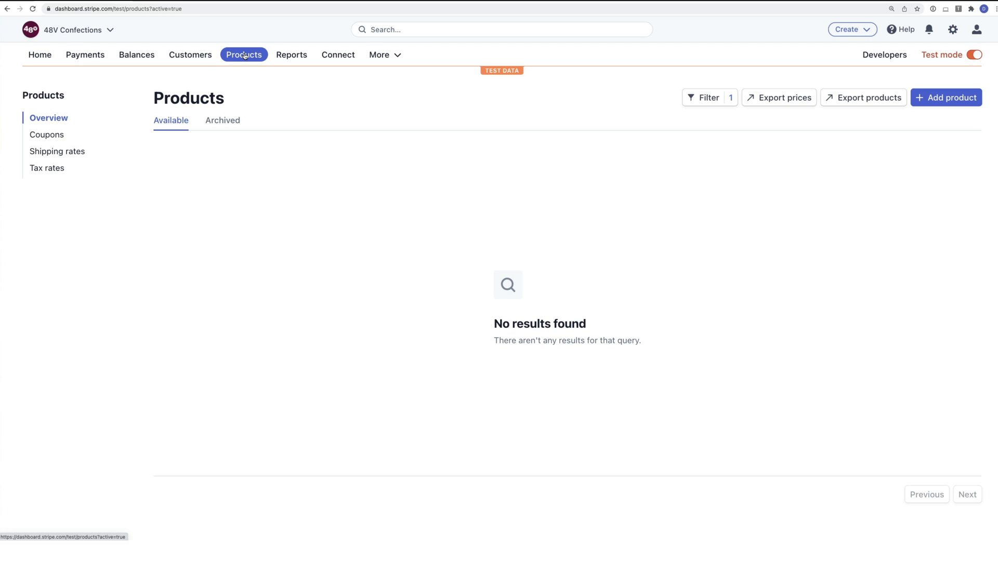
pyautogui.click(946, 98)
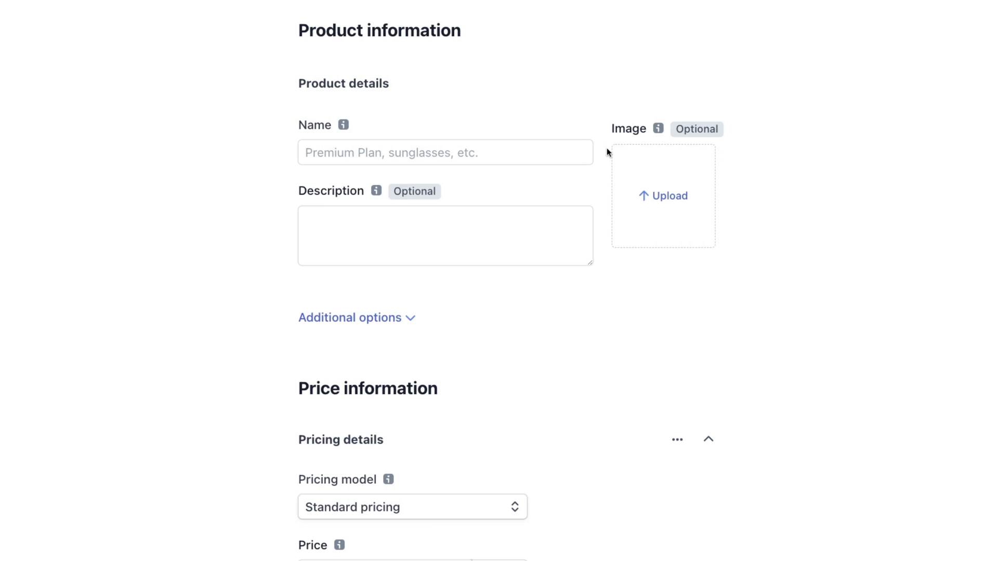
pyautogui.write('A dozen of')
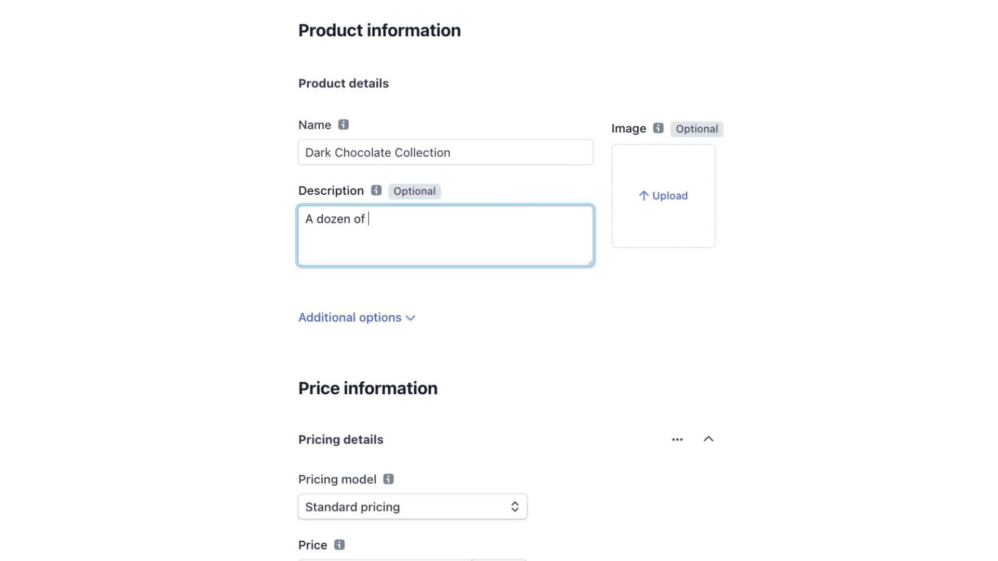
pyautogui.write('our most popular flavors packaged in a beautiful gift box.')
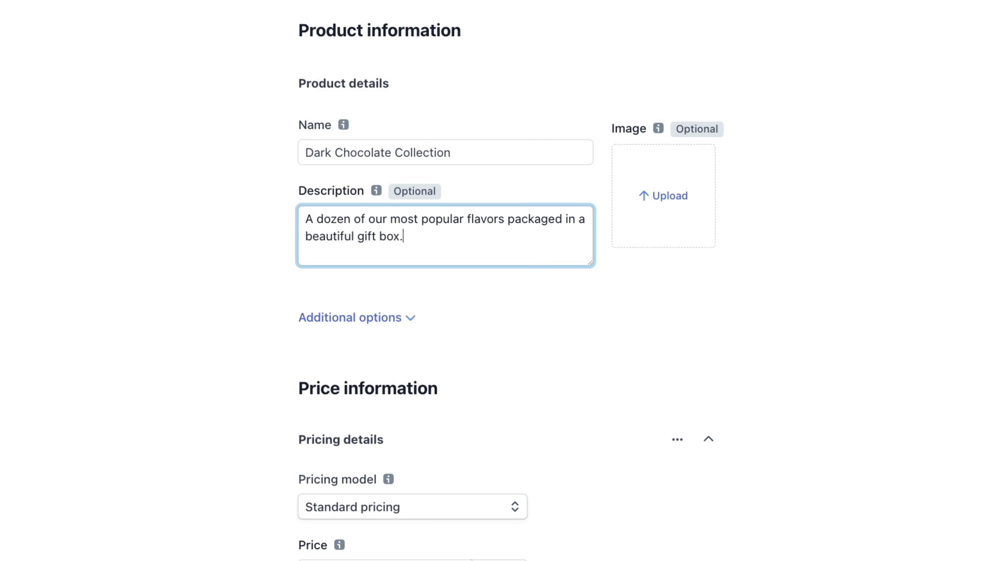
pyautogui.scroll(-3)
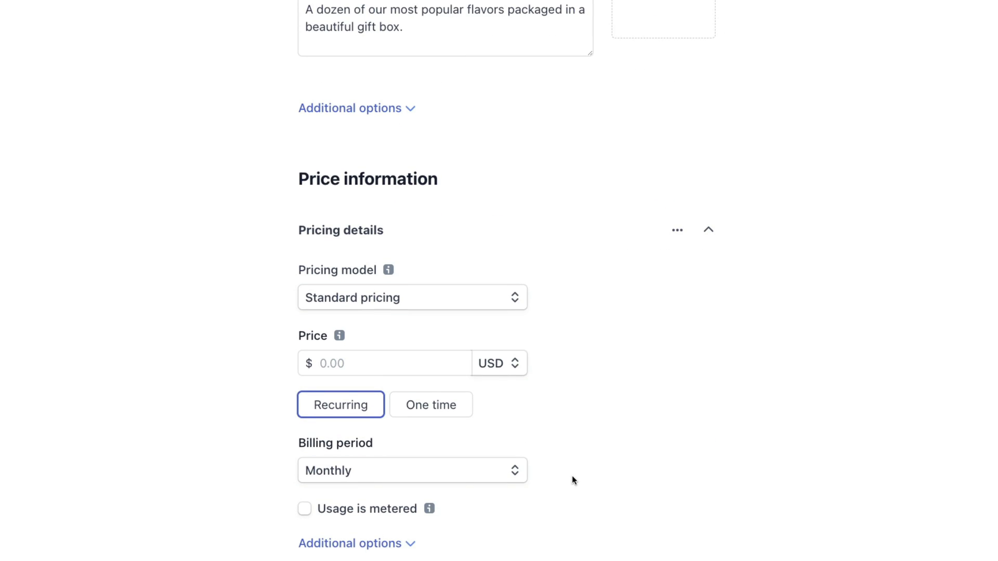
pyautogui.click(384, 363)
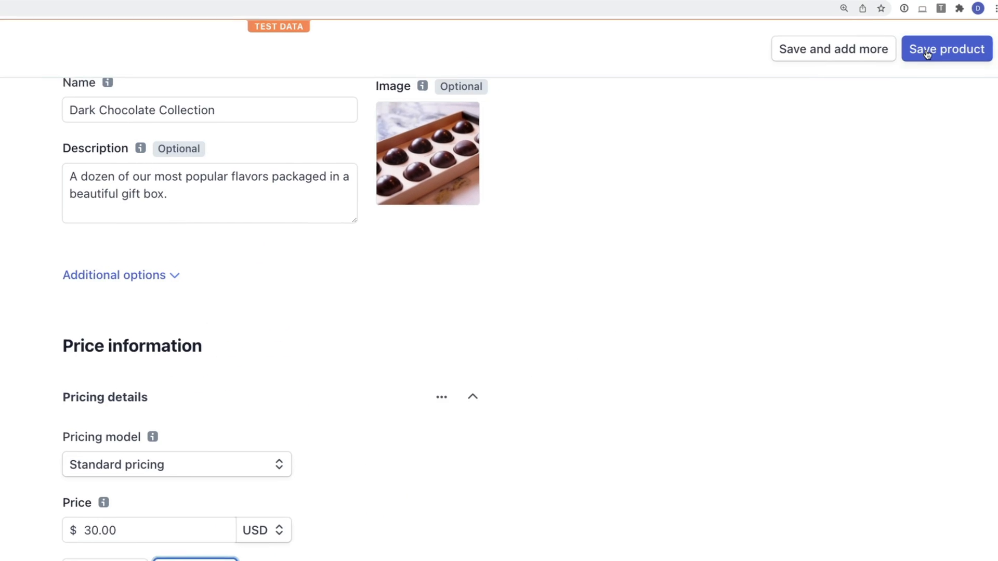
# Save the product, start a $30.00 payment link, and preview its confirmation and payment pages
pyautogui.click(947, 48)
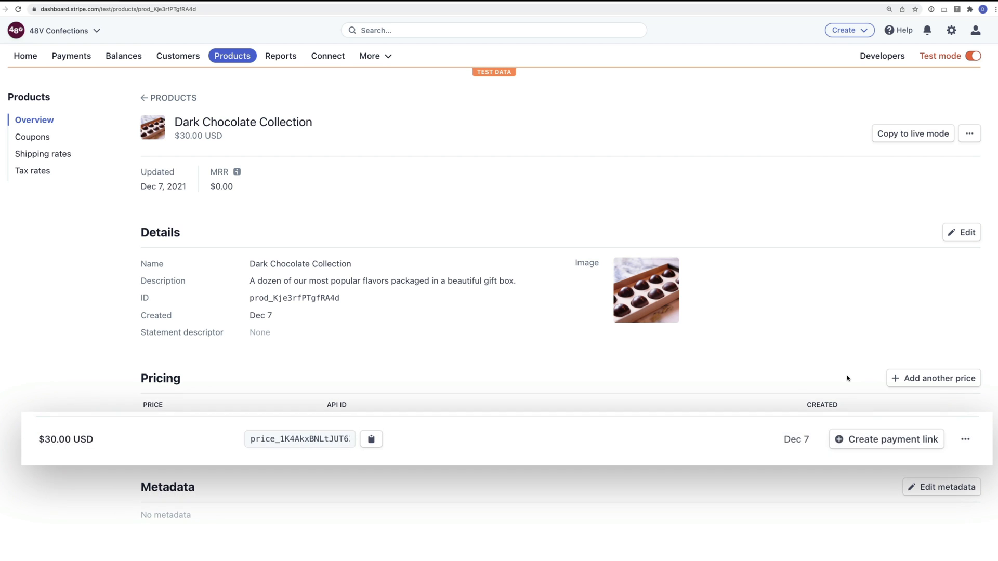
pyautogui.click(887, 439)
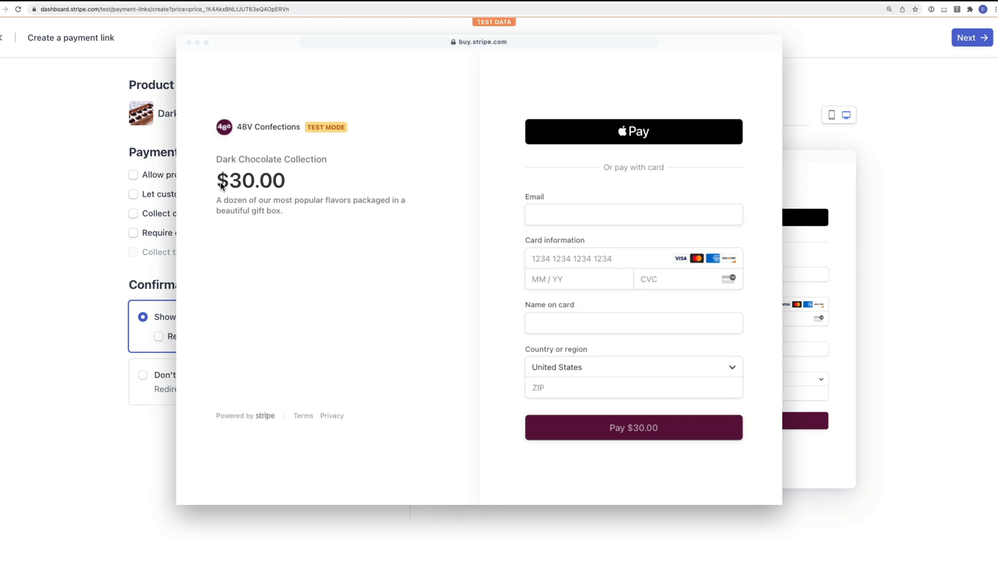
pyautogui.click(634, 428)
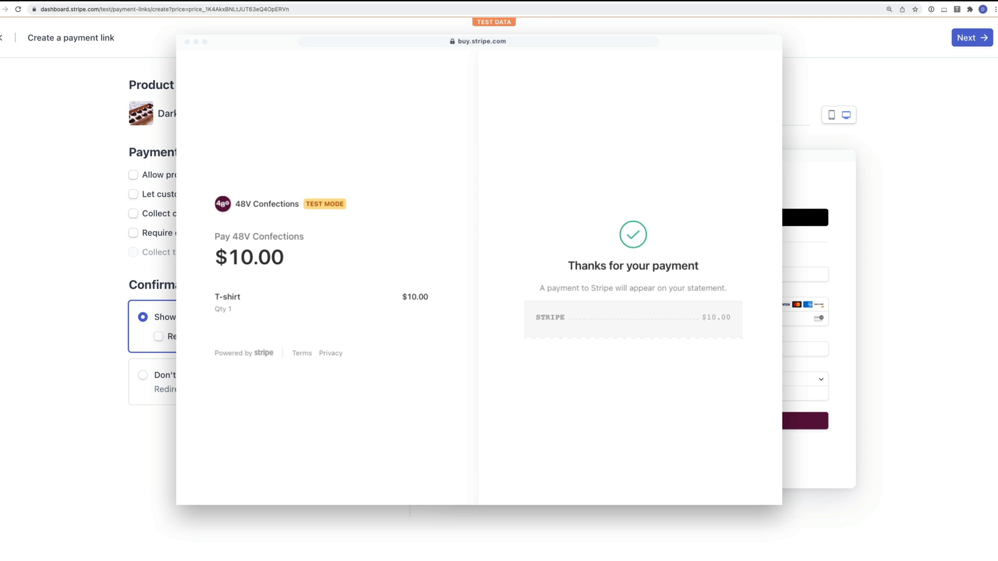
pyautogui.click(466, 115)
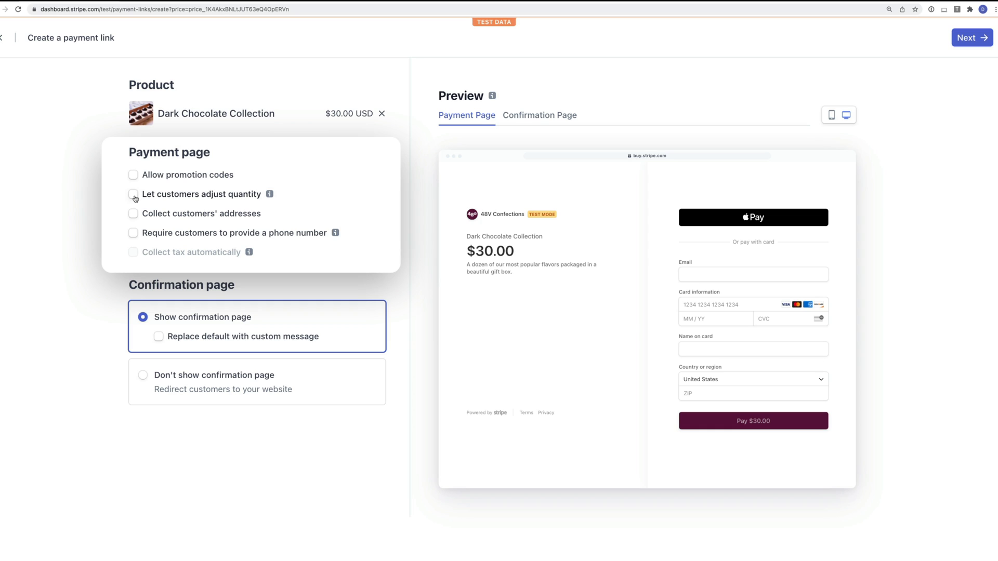
# Enable adjustable quantity and billing-and-shipping address collection for North American countries
pyautogui.click(133, 195)
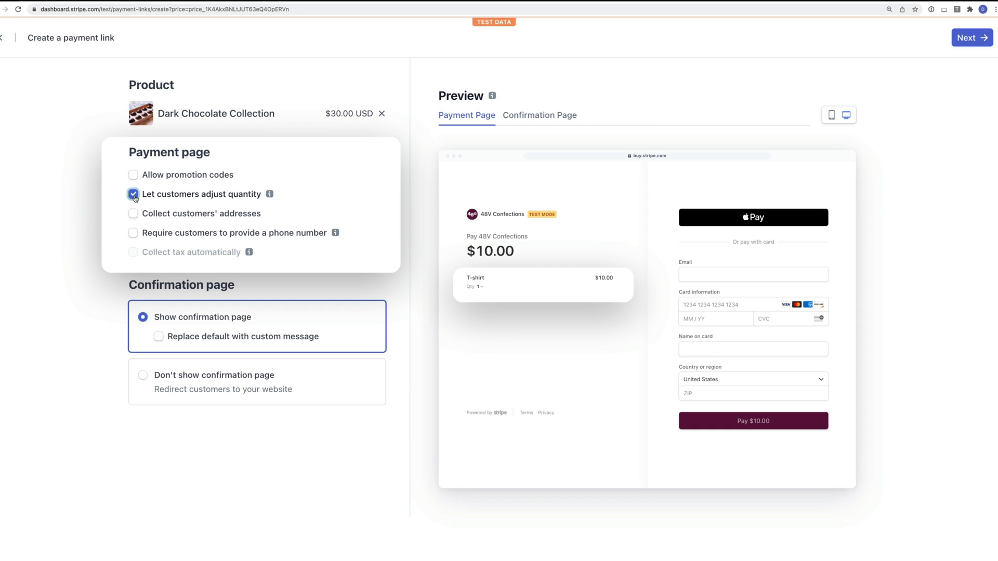
pyautogui.click(133, 214)
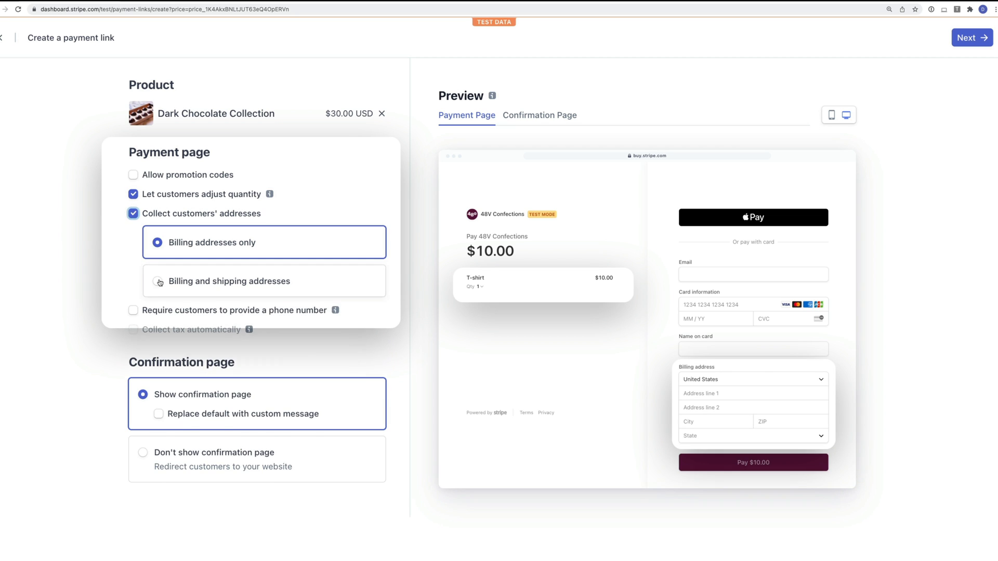
pyautogui.click(159, 282)
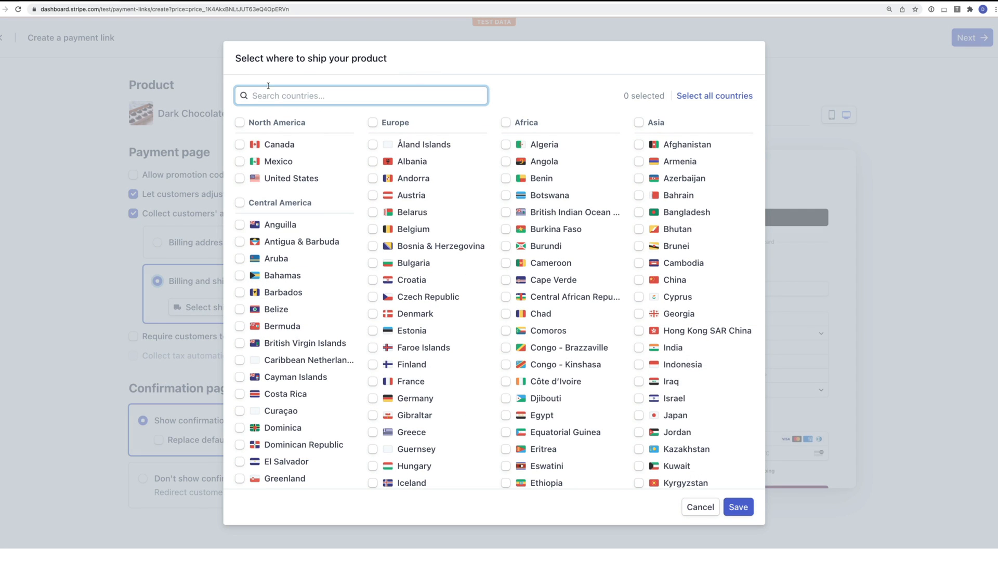
pyautogui.click(240, 122)
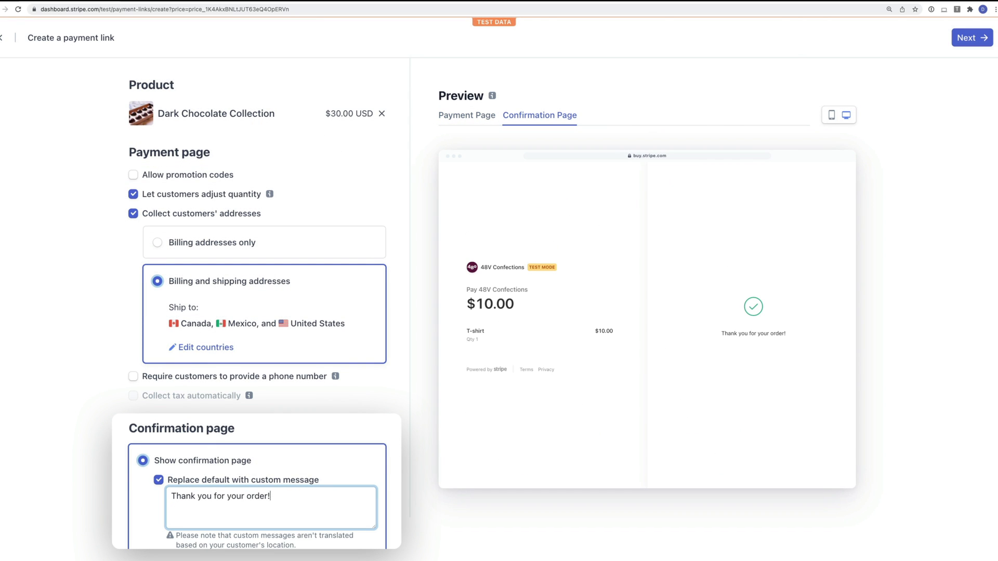
# Create the Dark Chocolate Collection payment link and open its checkout page
pyautogui.click(970, 38)
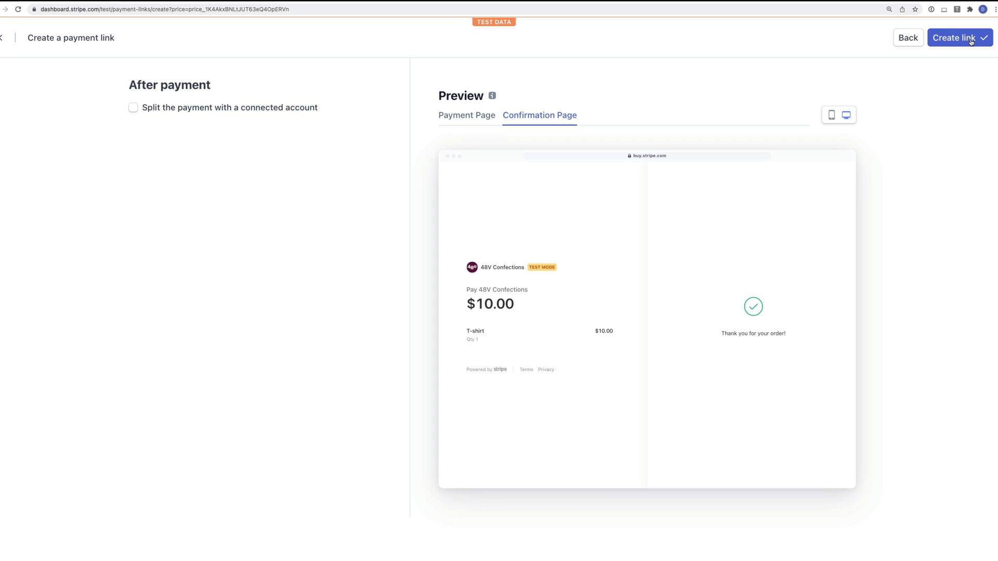
pyautogui.click(466, 115)
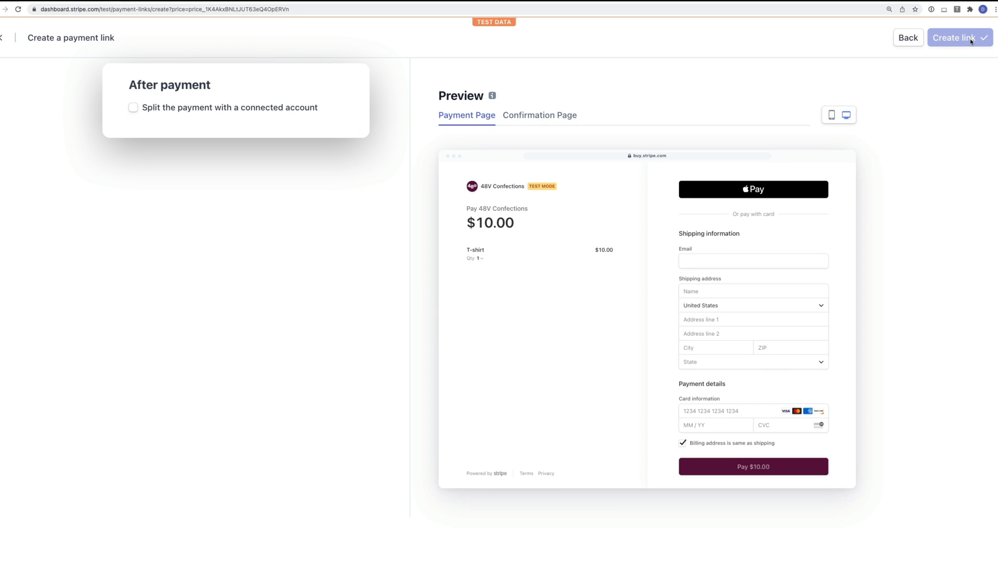
pyautogui.click(955, 37)
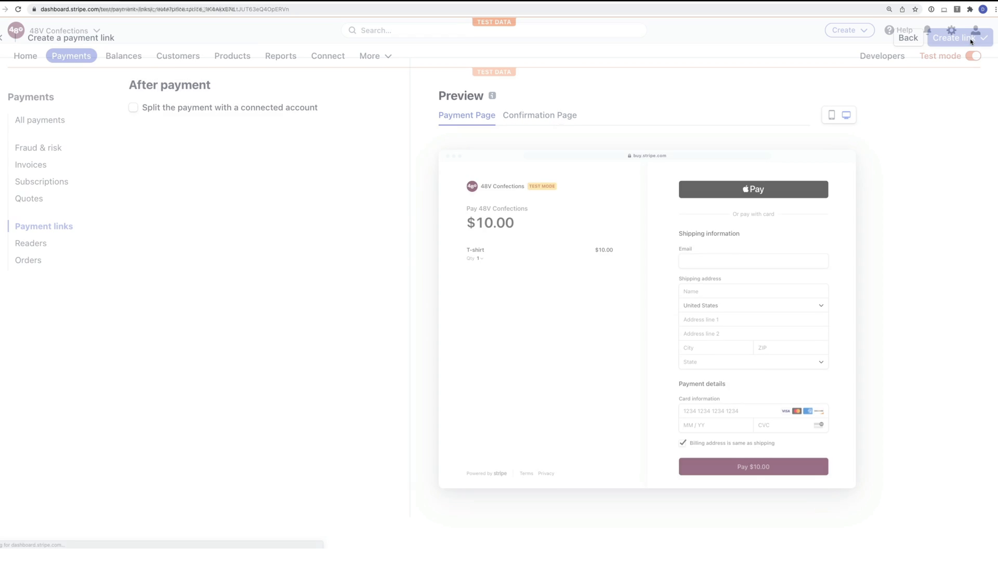
pyautogui.click(953, 37)
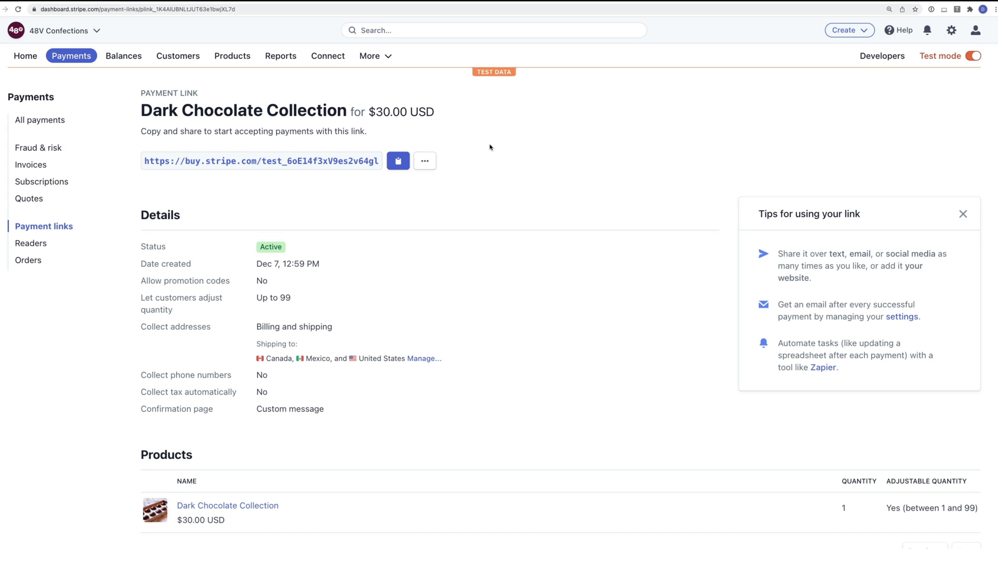
pyautogui.click(398, 161)
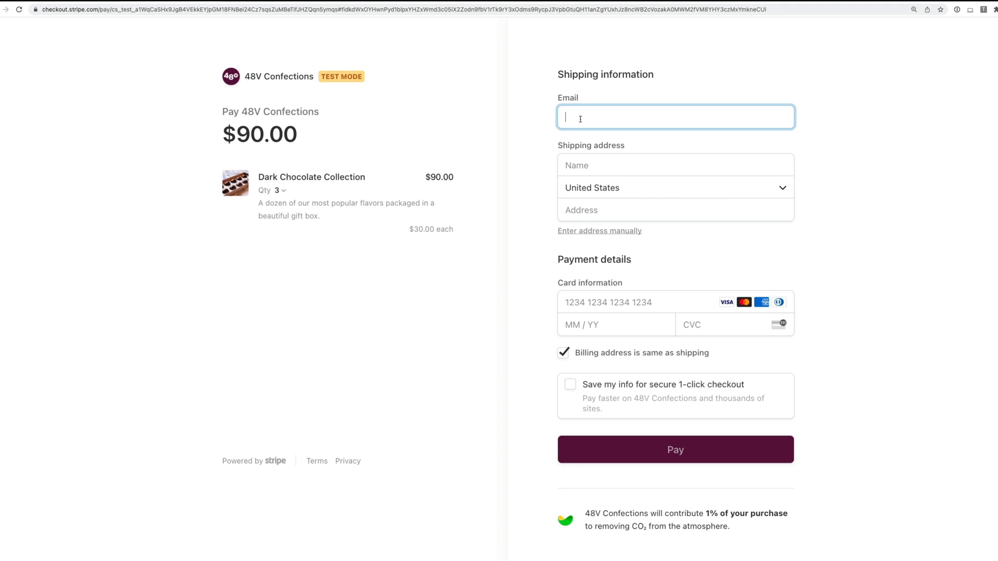
# Enter shipping address '345 Oy', test card 4242 details with CVC 123, and pay $90.00
pyautogui.write('345 Oyster Point Boulevard')
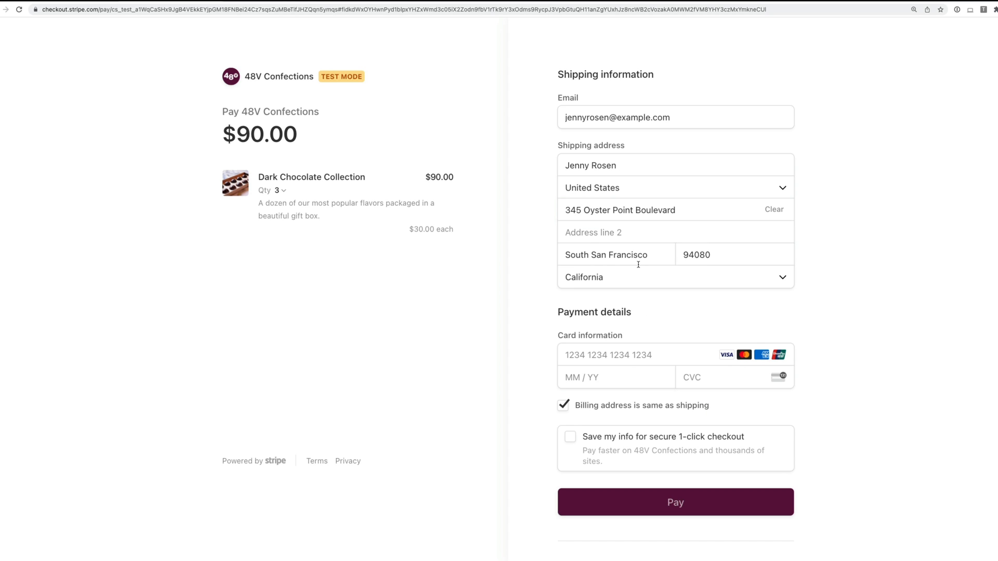
pyautogui.write('4242 4242 4242 4242')
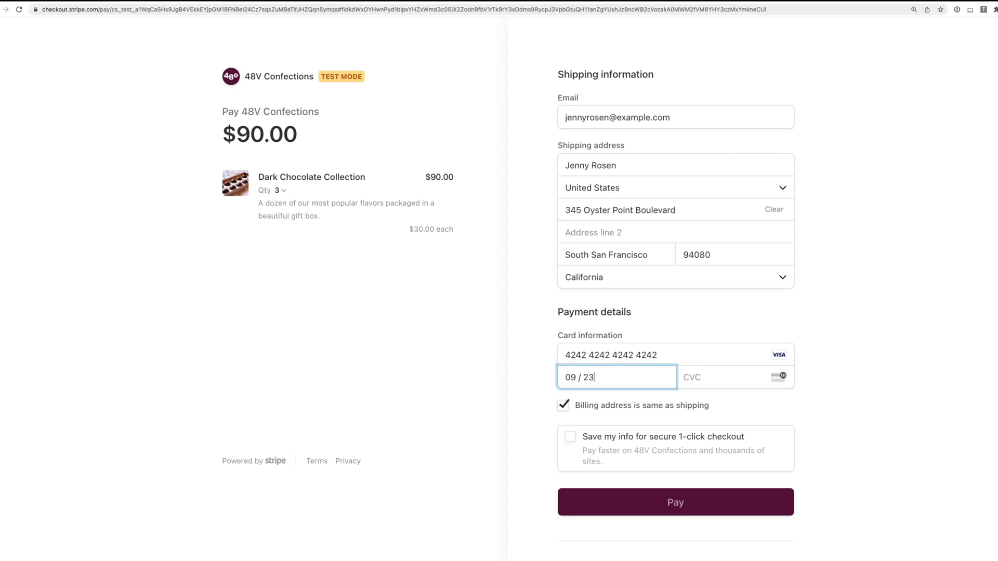
pyautogui.write('123')
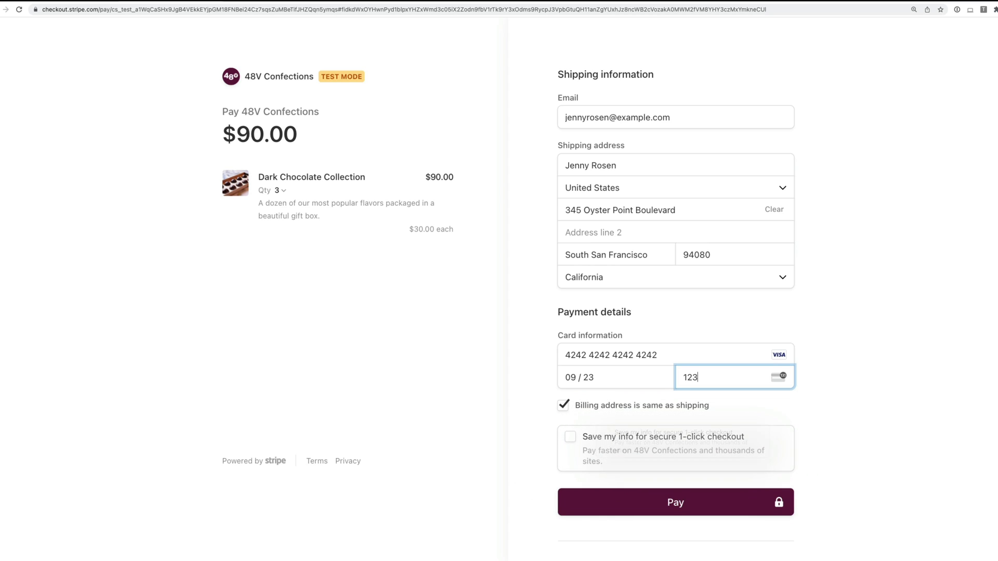
pyautogui.click(676, 503)
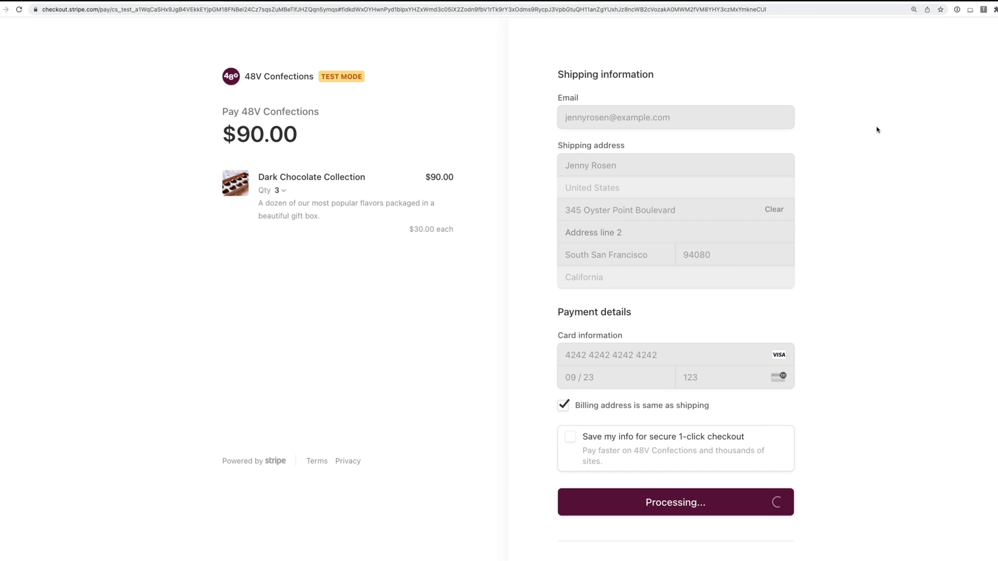